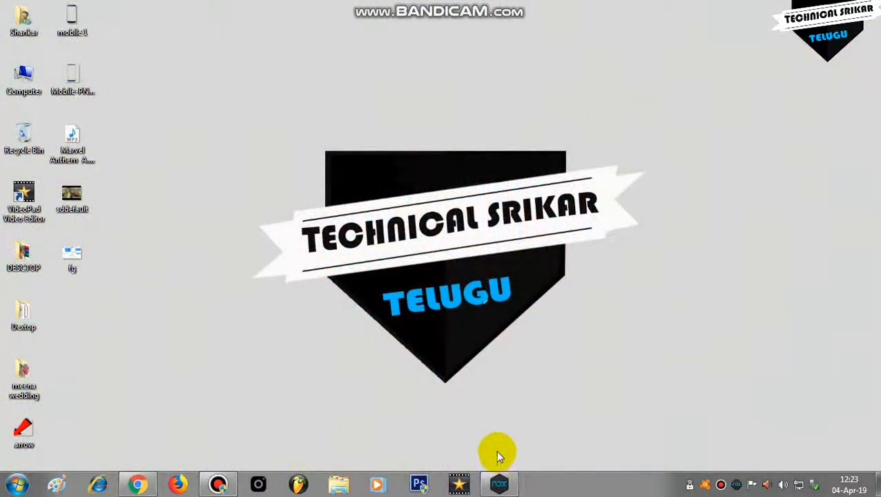
- Bring NoxPlayer back to the front with the Play Store results for Inkwire listed
left_click(499, 483)
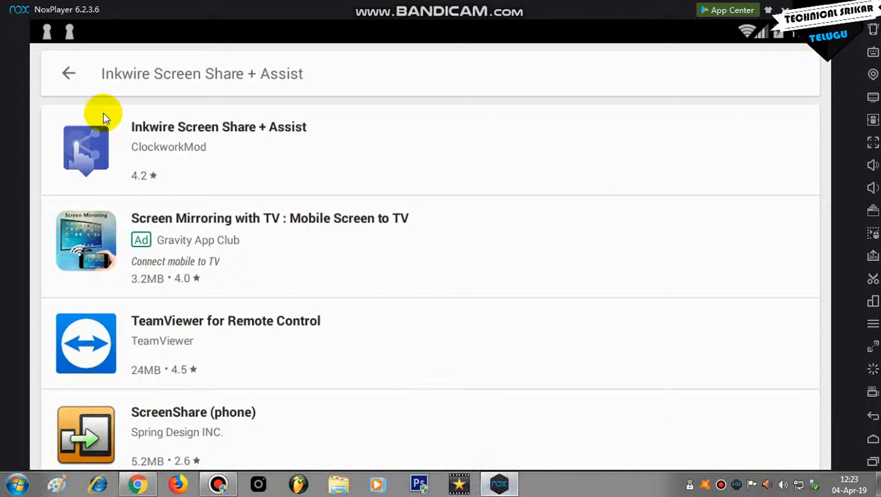
mouse_move(185, 138)
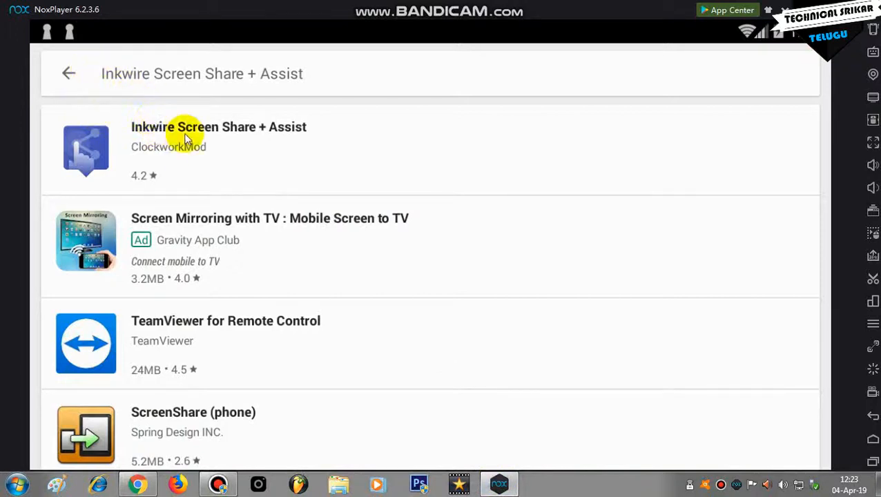
mouse_move(263, 141)
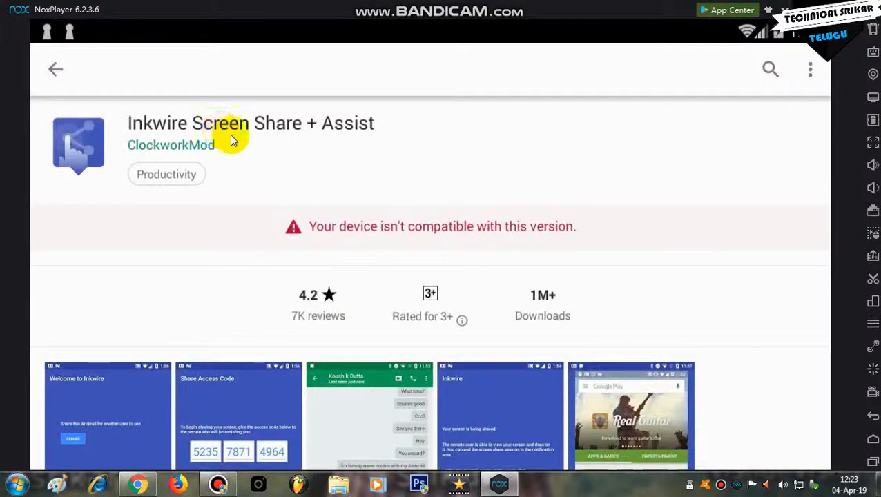
mouse_move(543, 168)
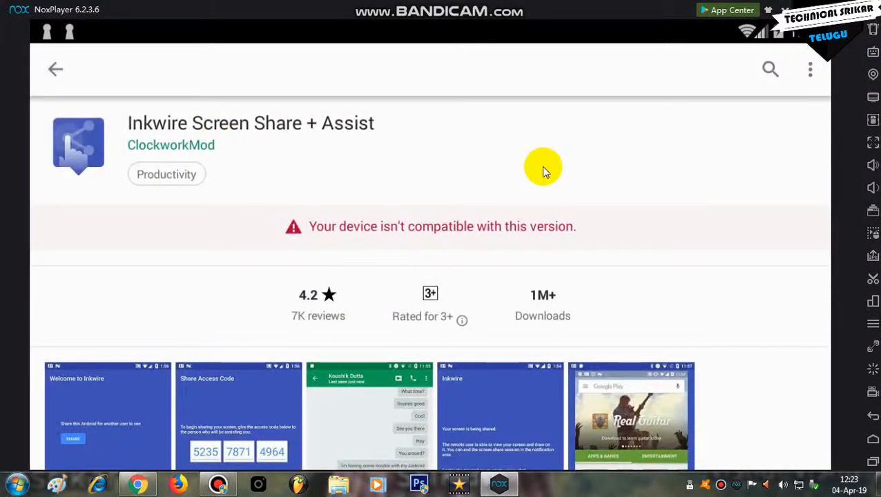
- Scroll down the Inkwire app page to reach its screenshots
scroll("down", 3)
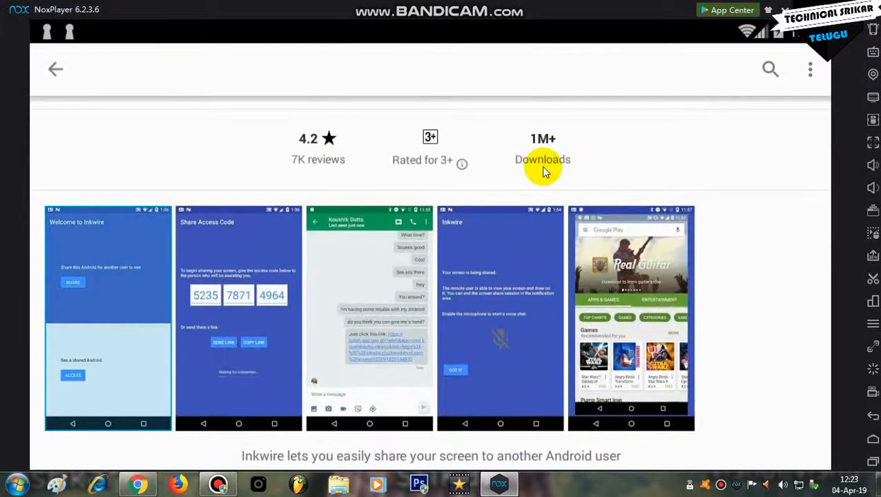
mouse_move(3, 275)
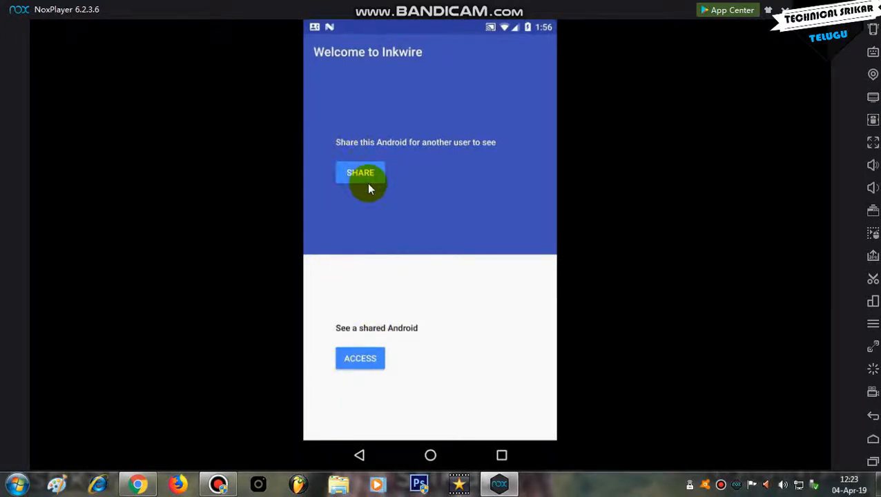
- Page to the next Inkwire screenshot, then minimize the emulator to the desktop
left_click(359, 171)
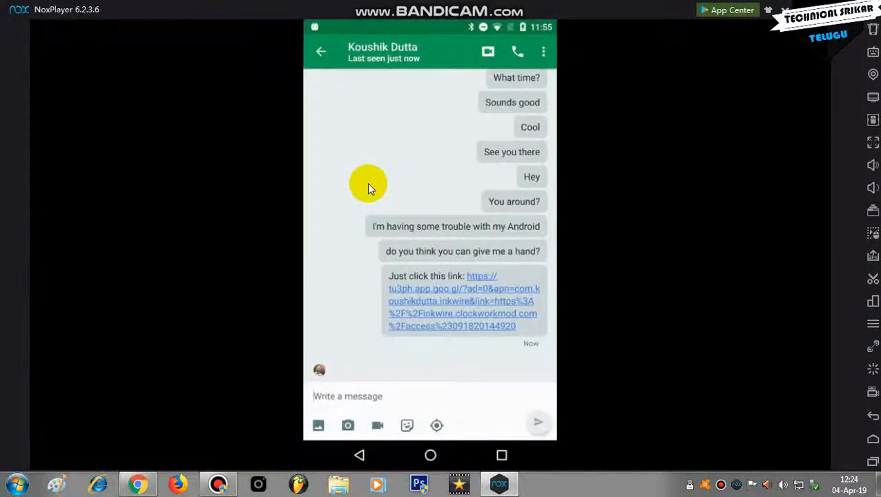
left_click(464, 301)
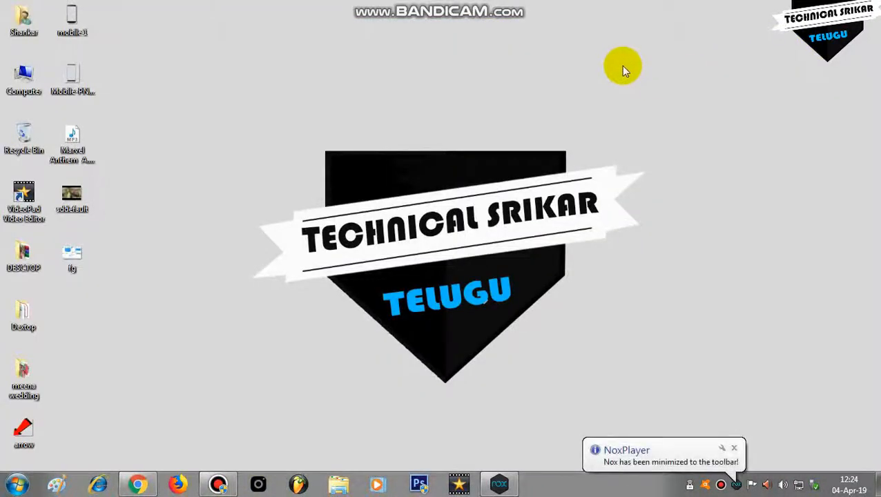
mouse_move(610, 141)
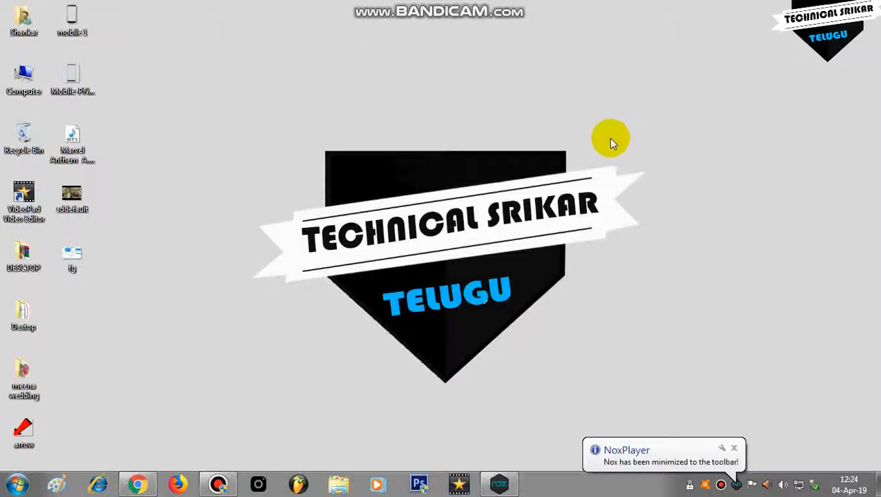